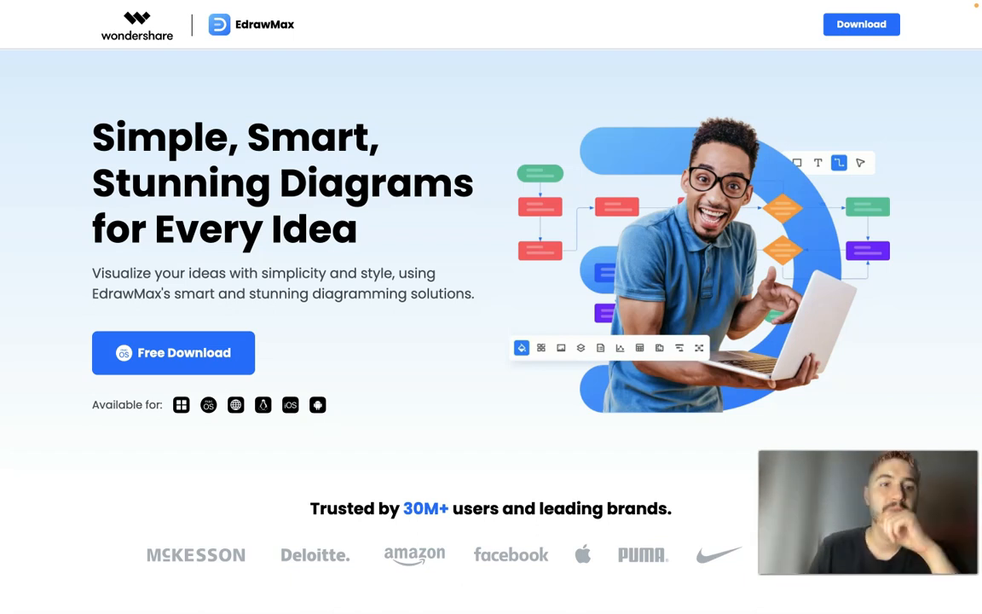
Scroll down through the EdrawMax website before switching to the desktop app's New page
scroll(down, 3)
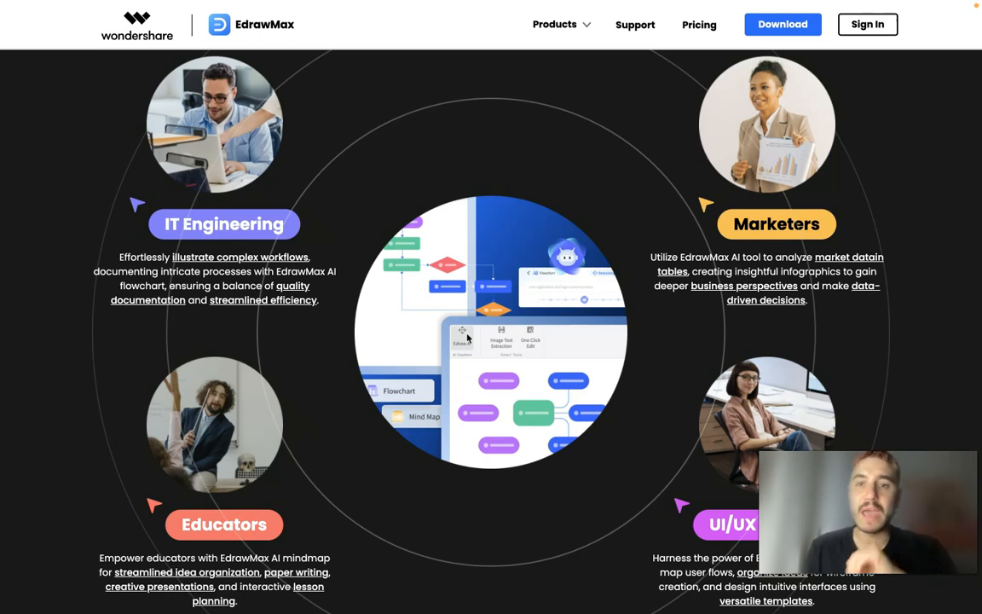
mouse_move(407, 201)
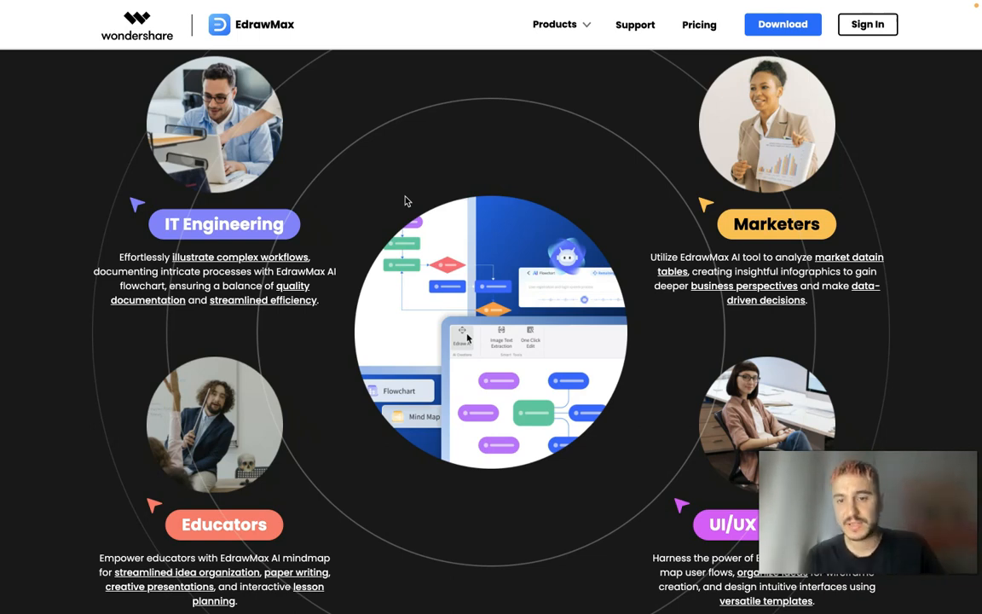
scroll(down, 3)
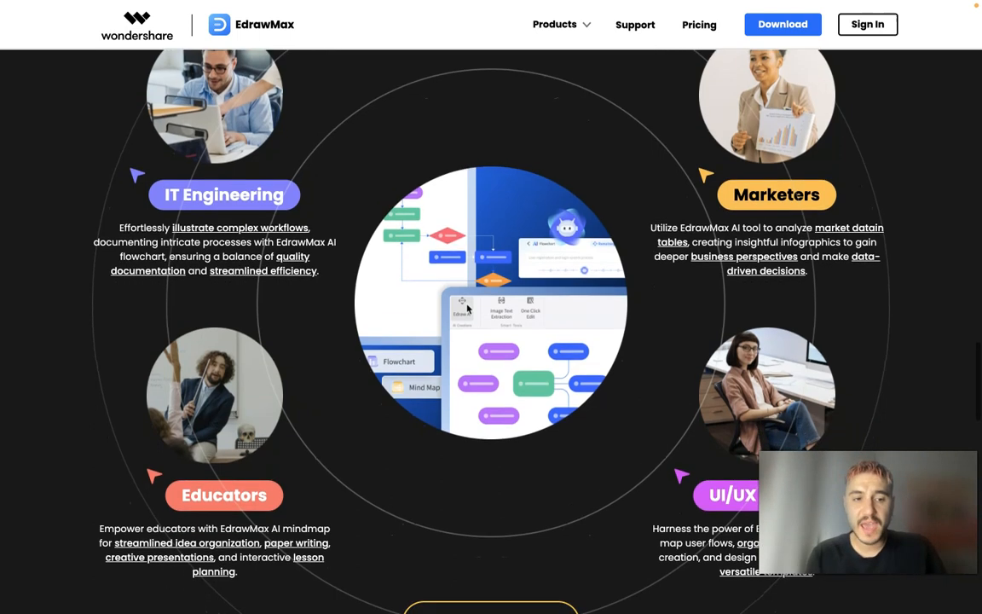
scroll(down, 3)
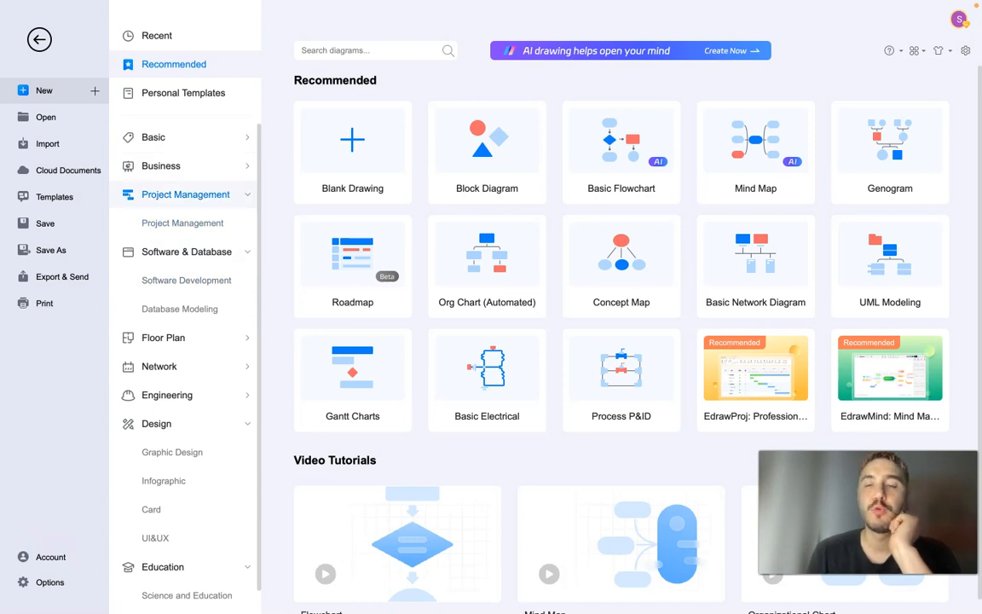
Collapse Project Management, expand Business, and show the Floor Plan template category
click(184, 194)
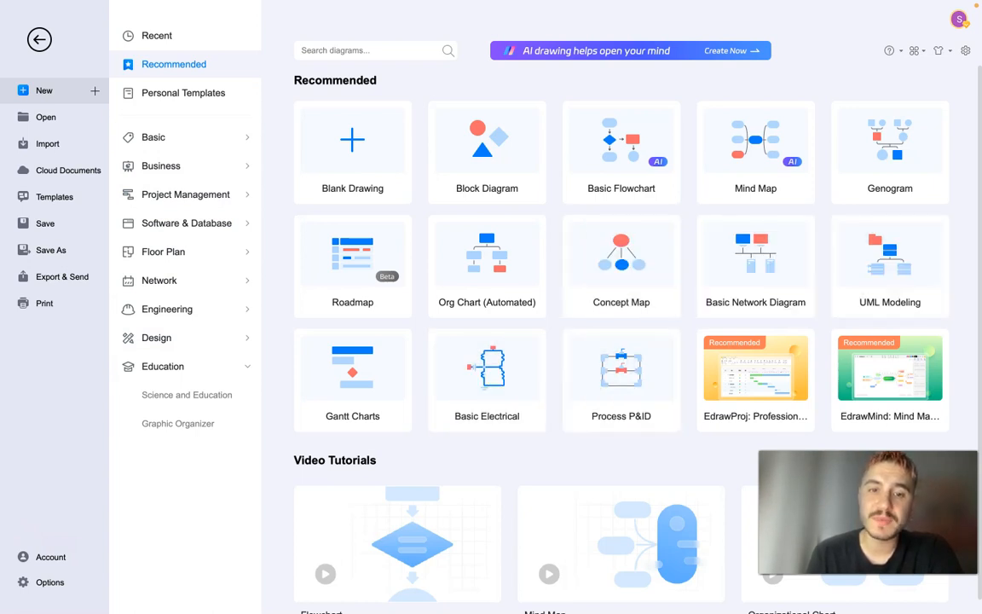
scroll(down, 3)
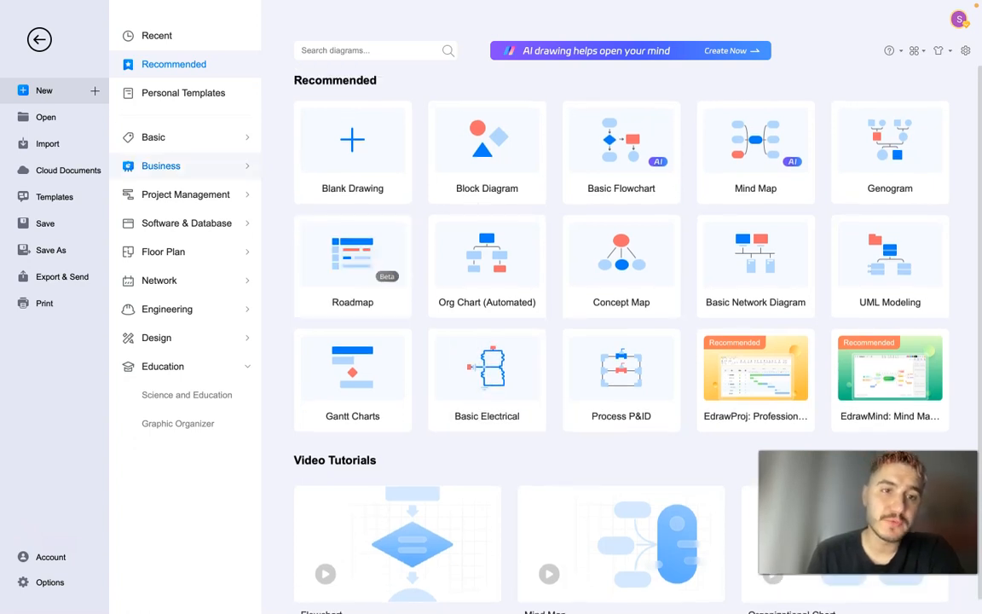
click(161, 165)
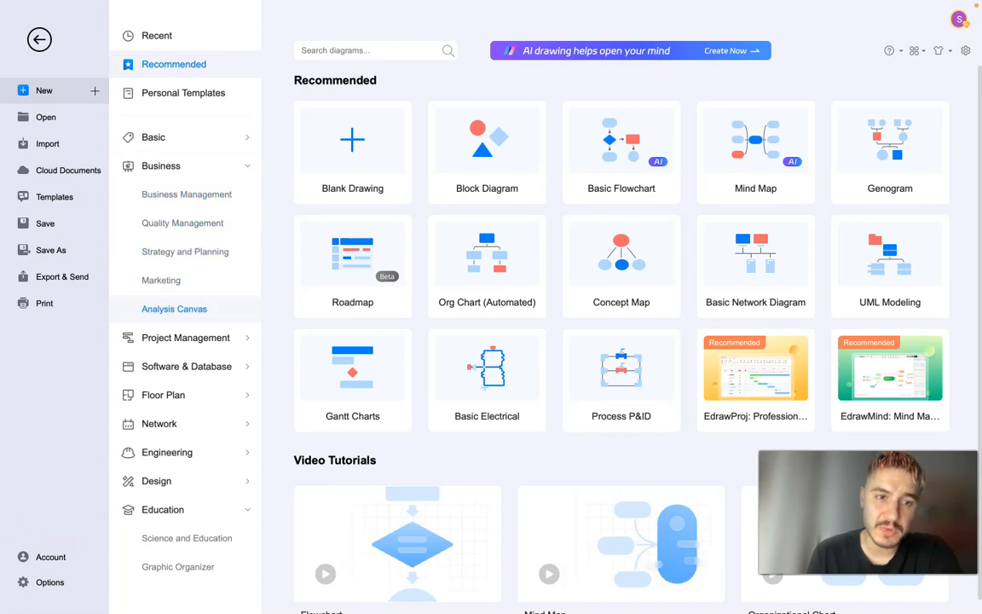
click(184, 338)
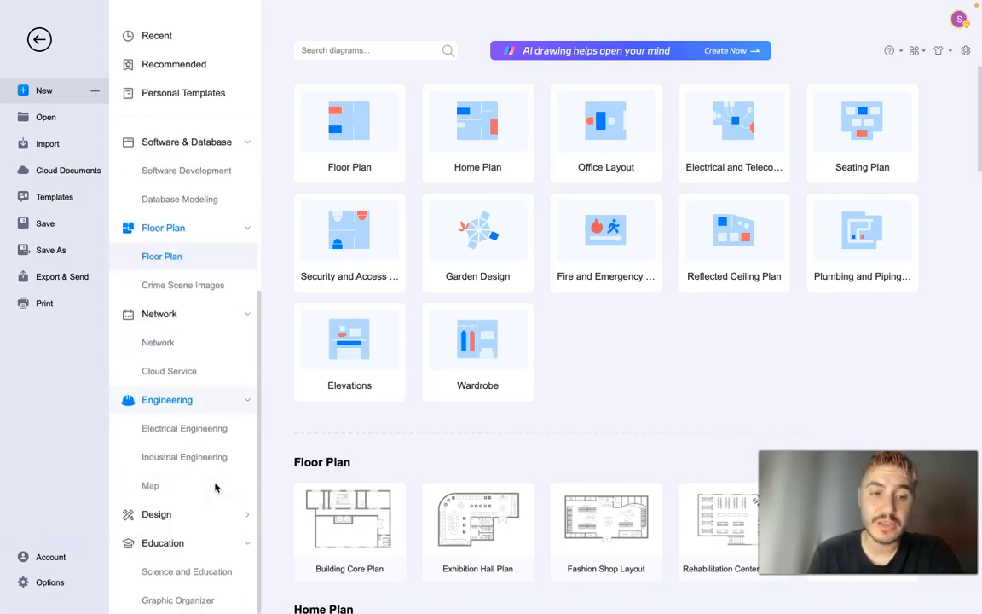
Browse Electrical Engineering and Infographic templates, then start a new blank drawing with the Edraw AI chat
click(184, 428)
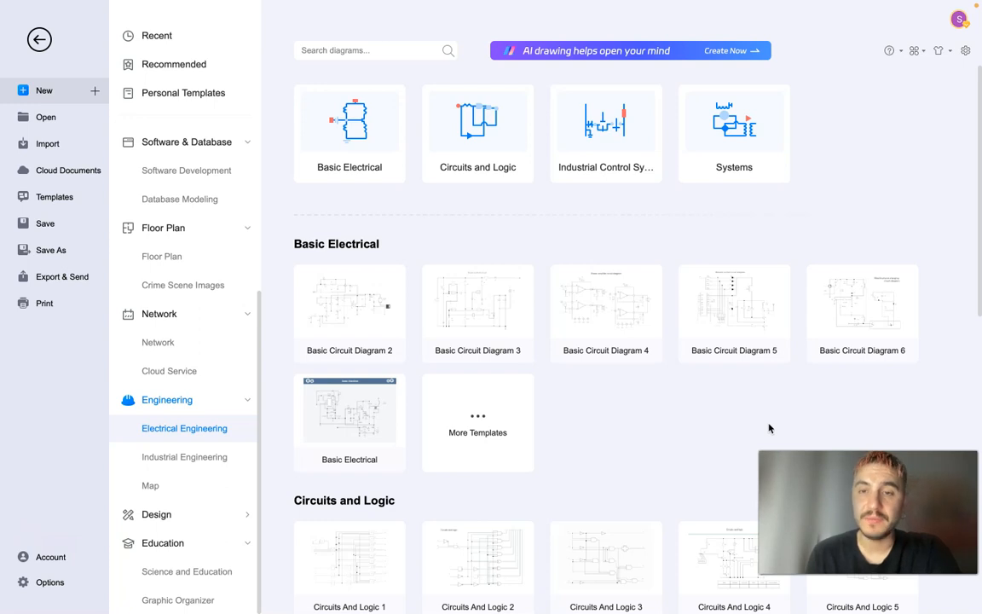
mouse_move(348, 128)
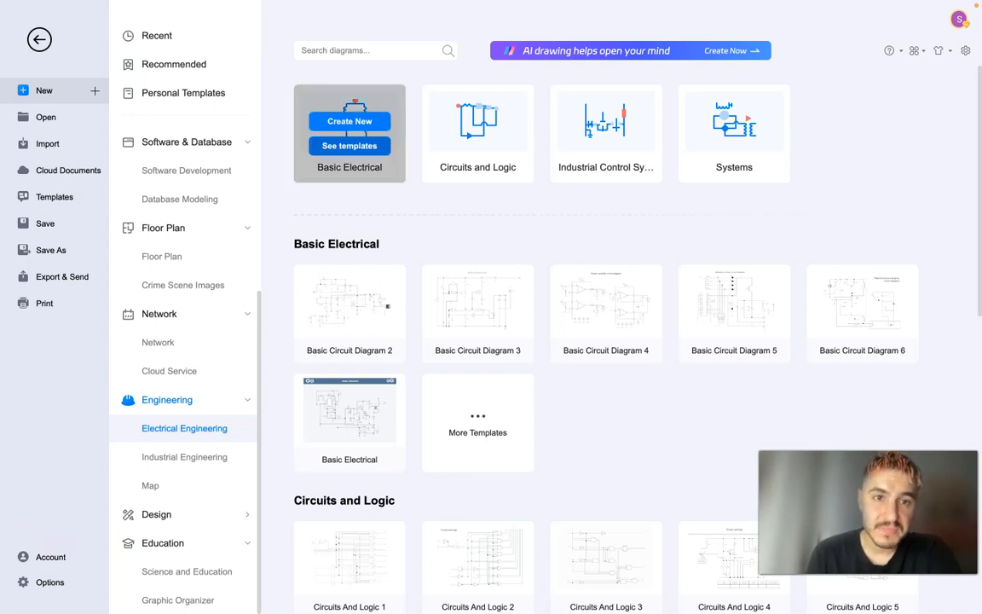
mouse_move(608, 133)
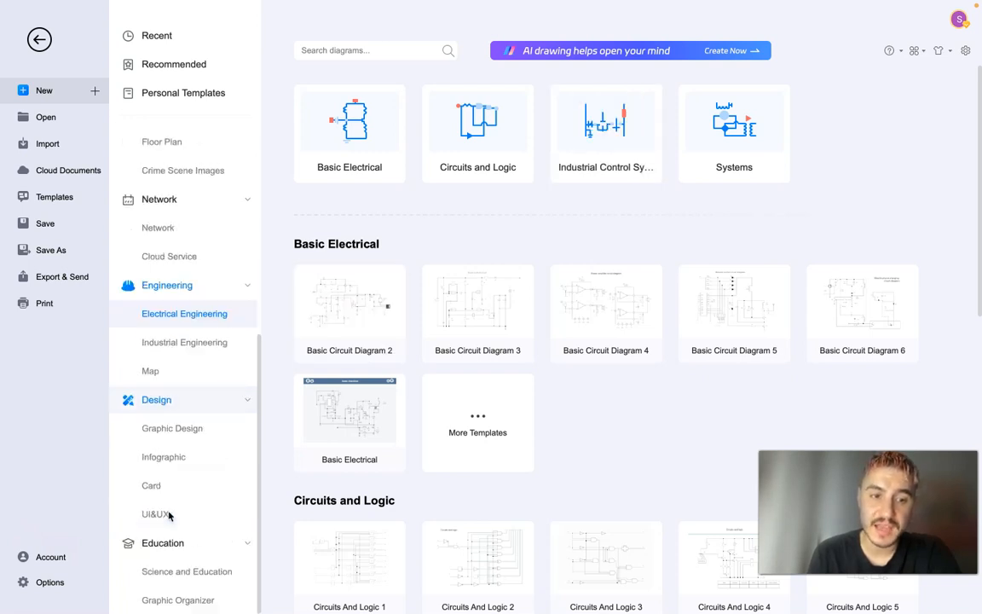
click(163, 457)
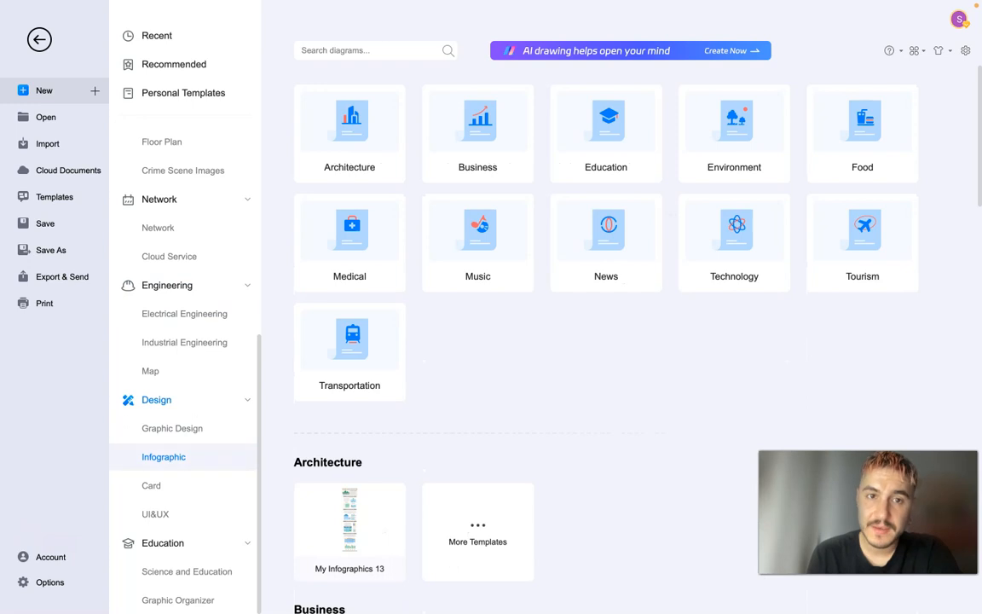
scroll(down, 3)
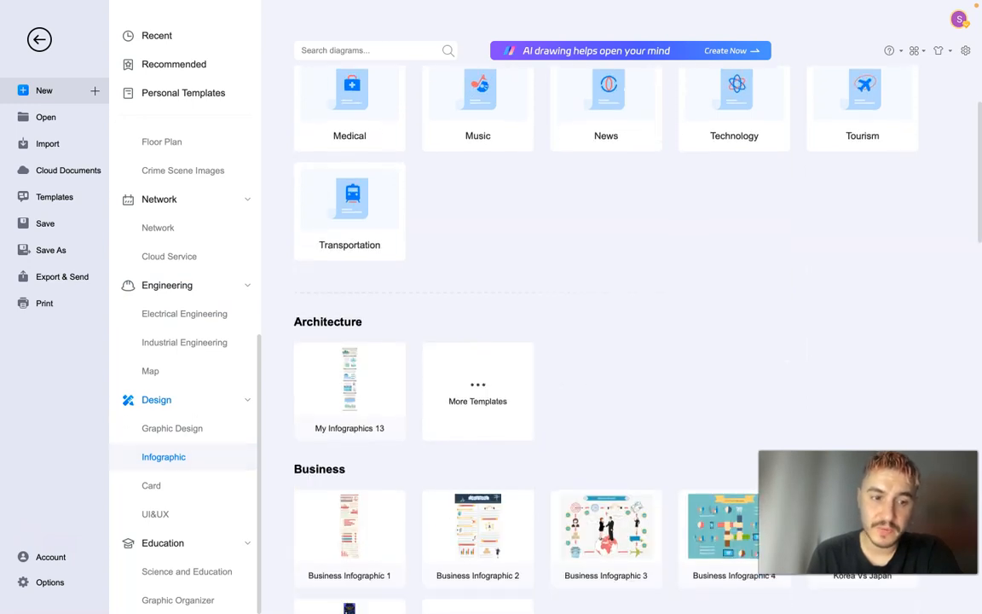
click(188, 571)
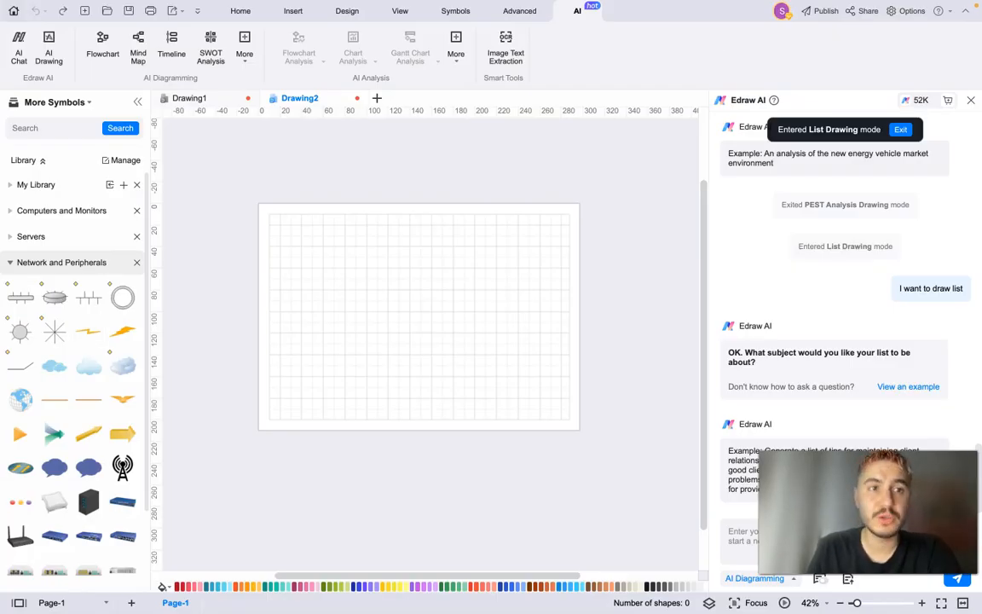
Switch Edraw AI to Mind Map Drawing mode and request a mind map of a TV show for a young audience
click(754, 580)
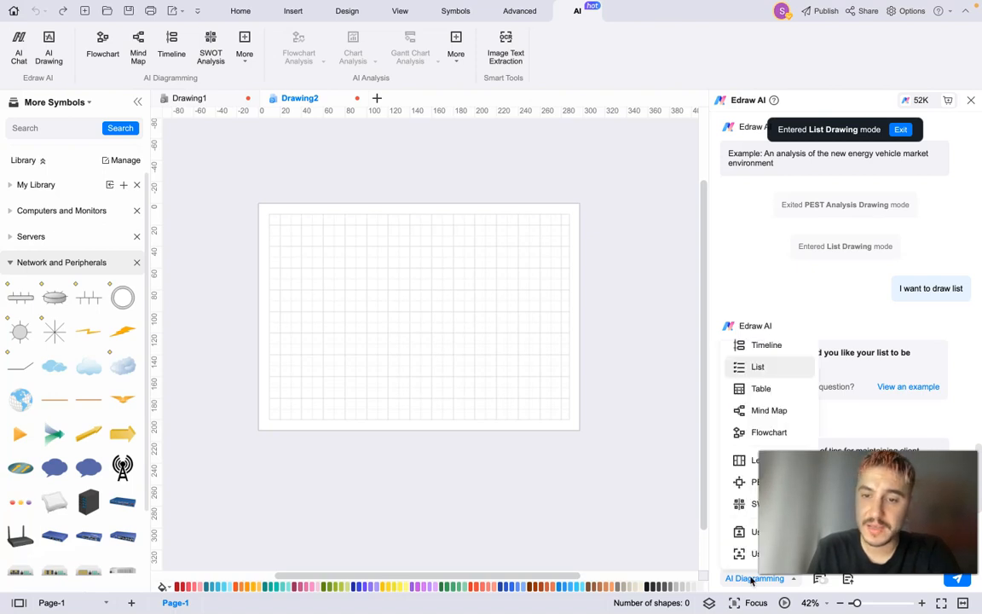
mouse_move(770, 409)
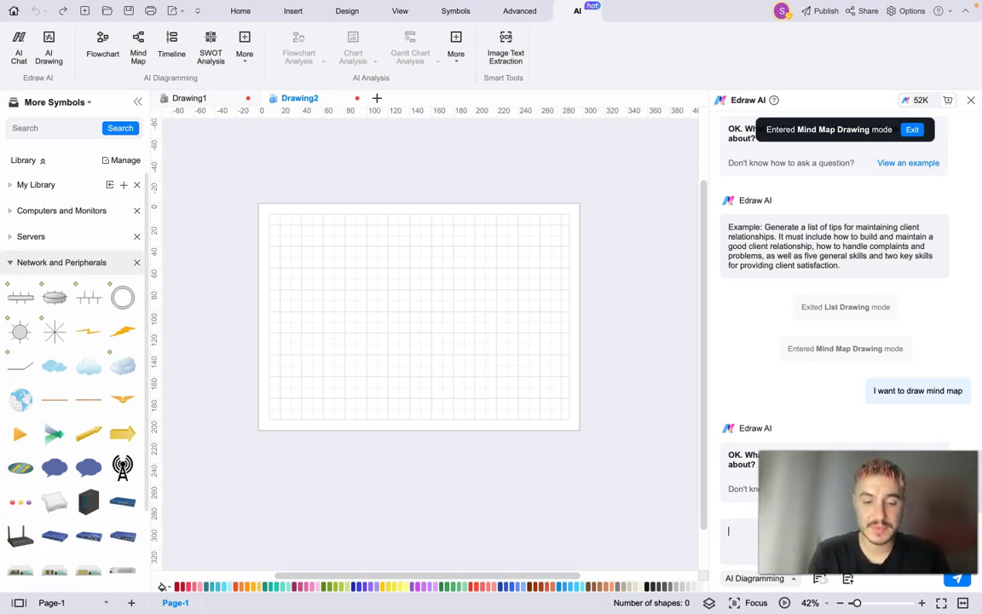
text(Ge)
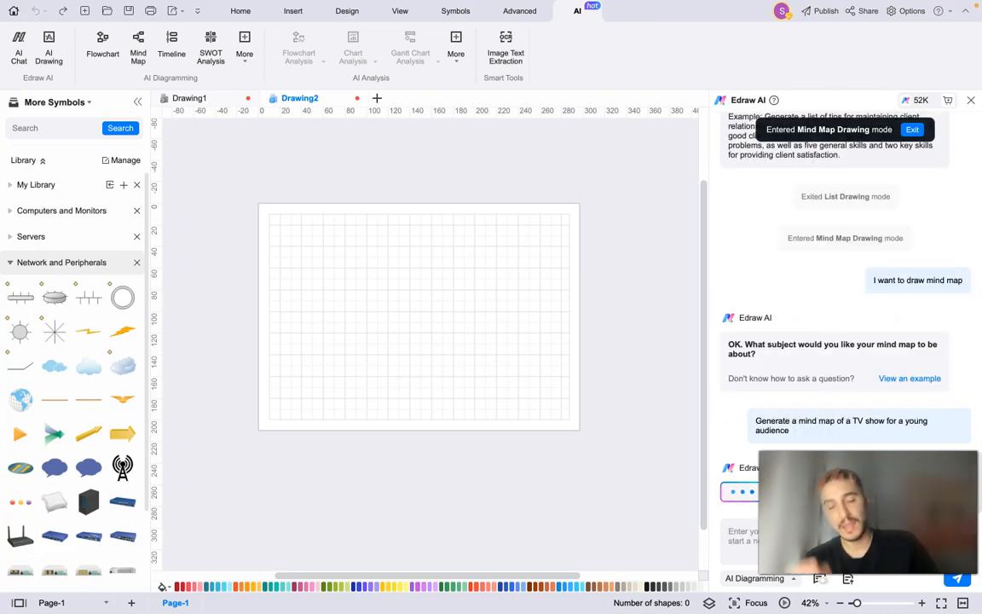
mouse_move(823, 408)
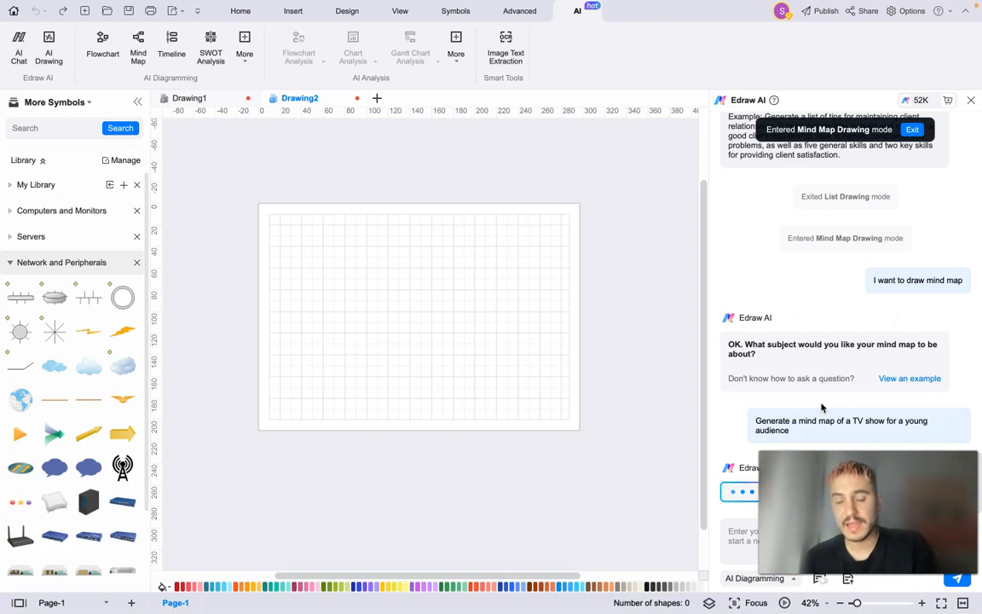
mouse_move(533, 384)
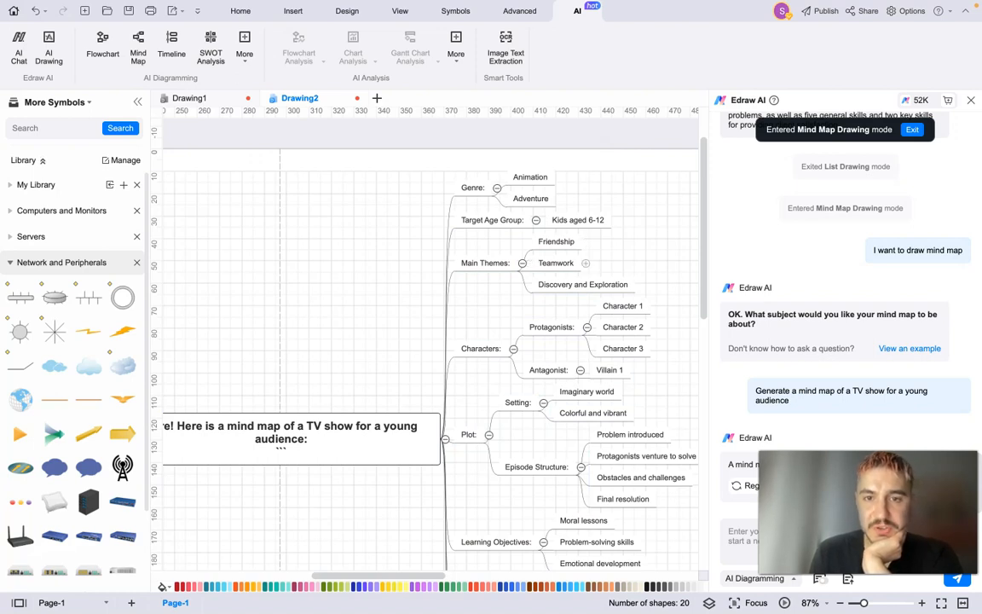
Have Edraw AI expand the Educational Segments branch with extra nodes and a summary note
scroll(down, 3)
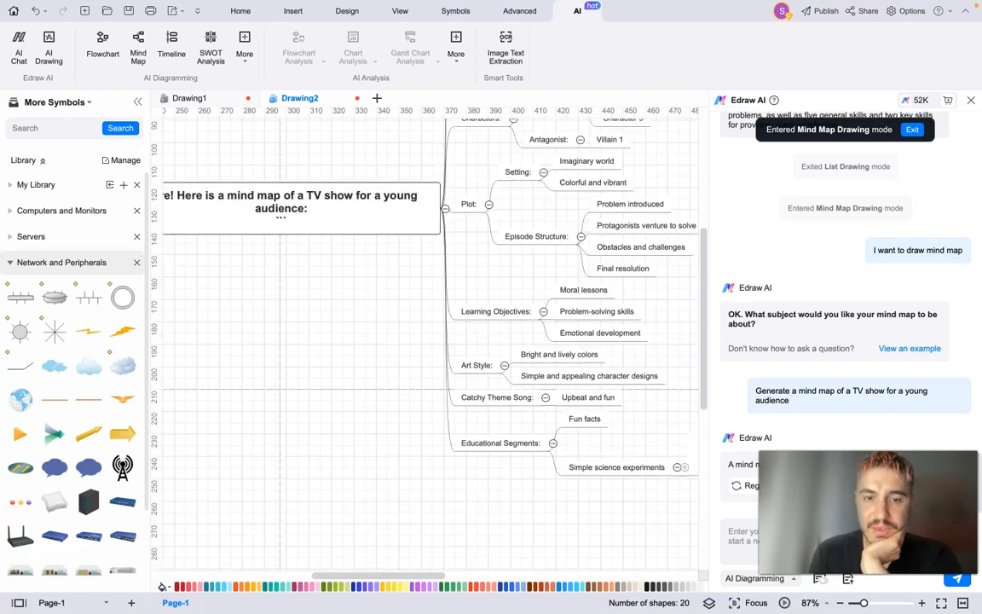
click(502, 430)
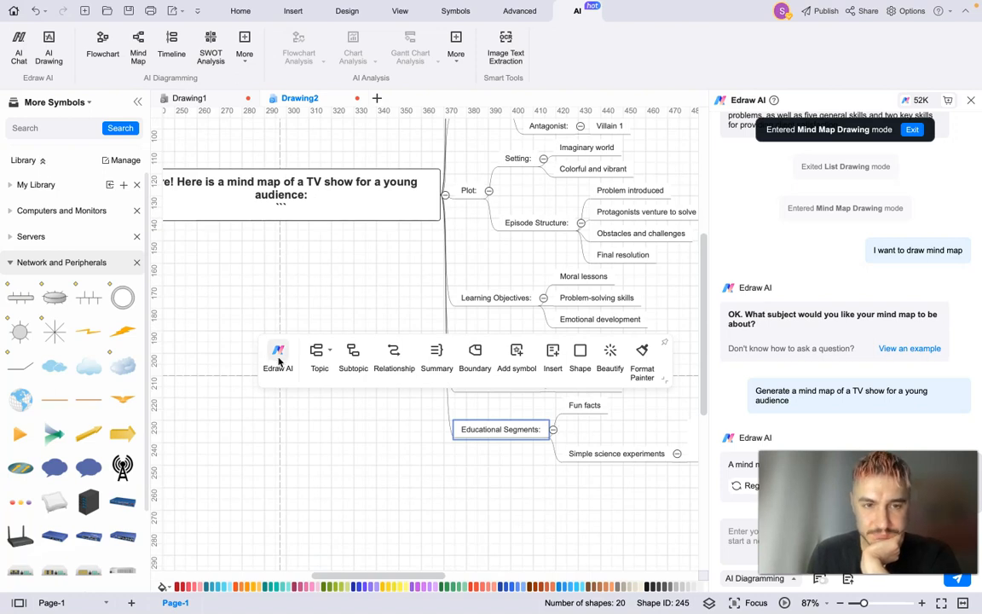
click(278, 356)
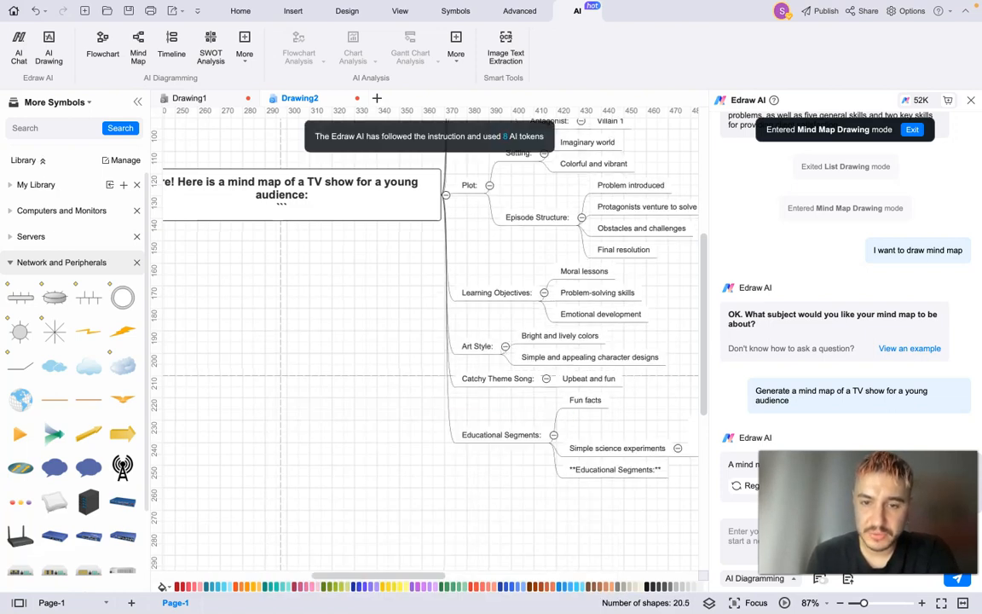
scroll(right, 3)
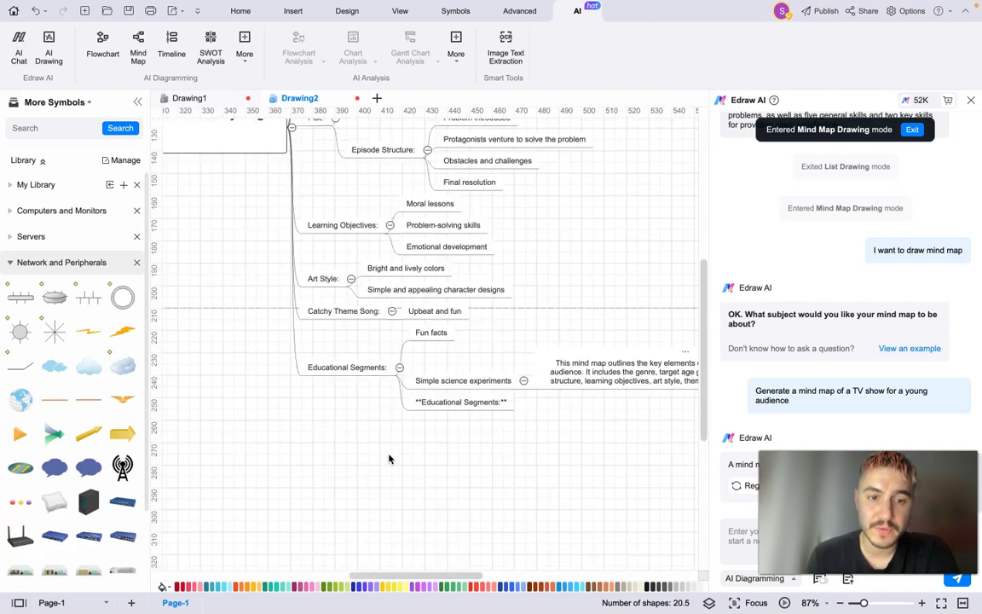
Return to the top of the mind map and enter SWOT Analysis Drawing mode in the AI chat
click(348, 357)
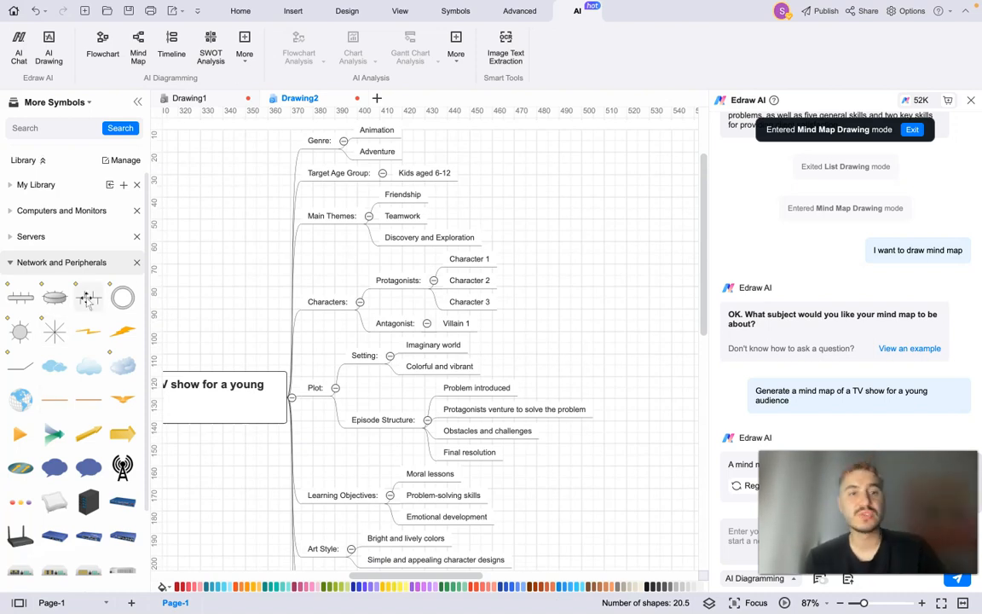
mouse_move(89, 299)
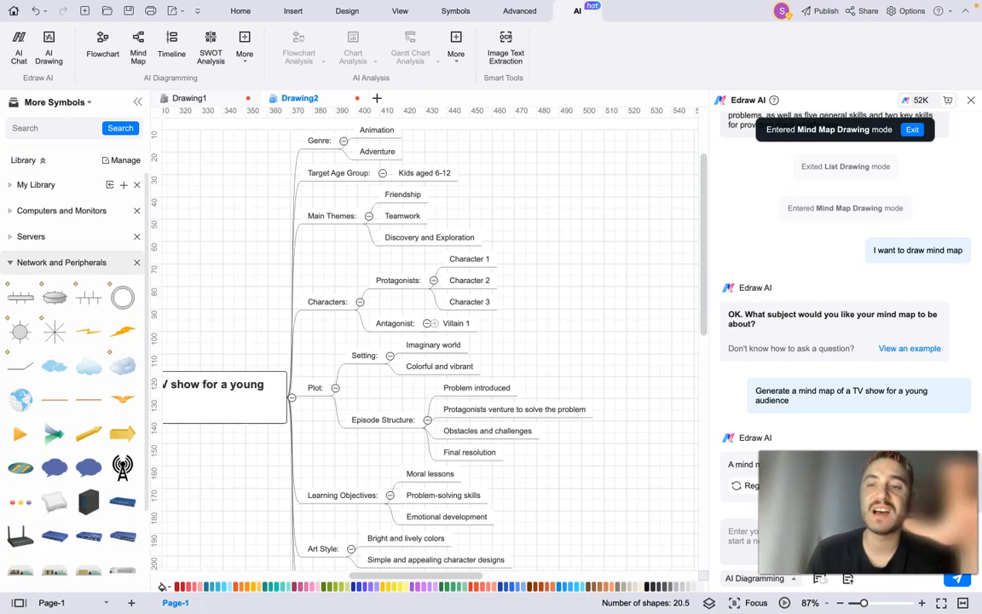
mouse_move(389, 328)
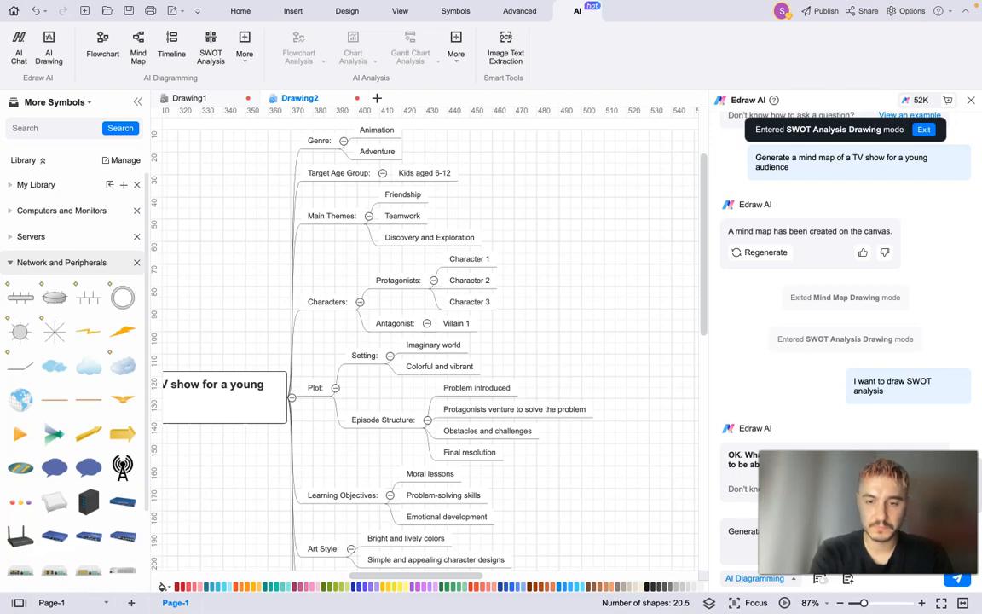
Request 'Generate a marketing analysis of Amazon trading' so Edraw AI draws the Amazon SWOT diagram
click(957, 580)
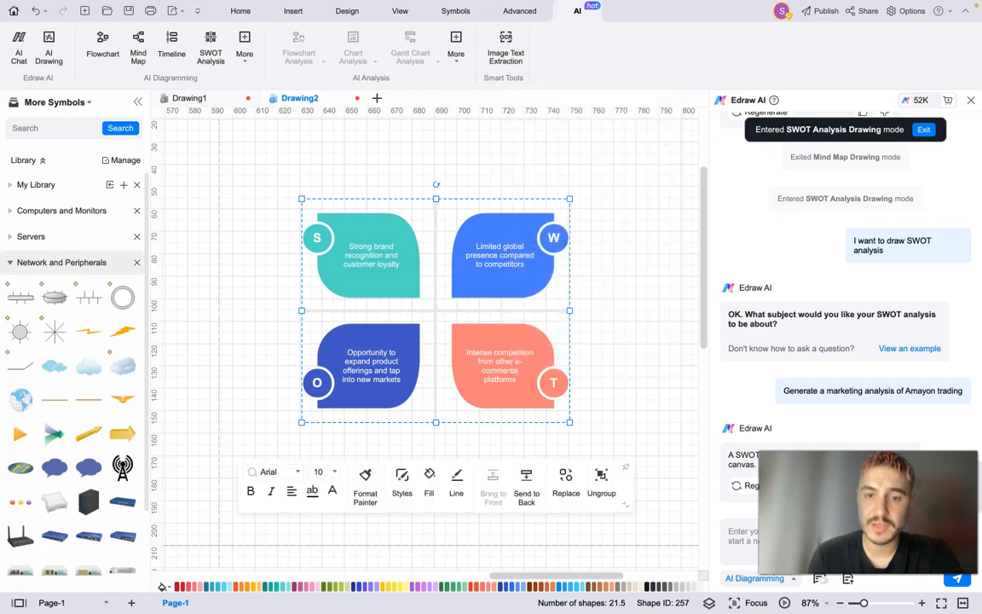
right_click(500, 365)
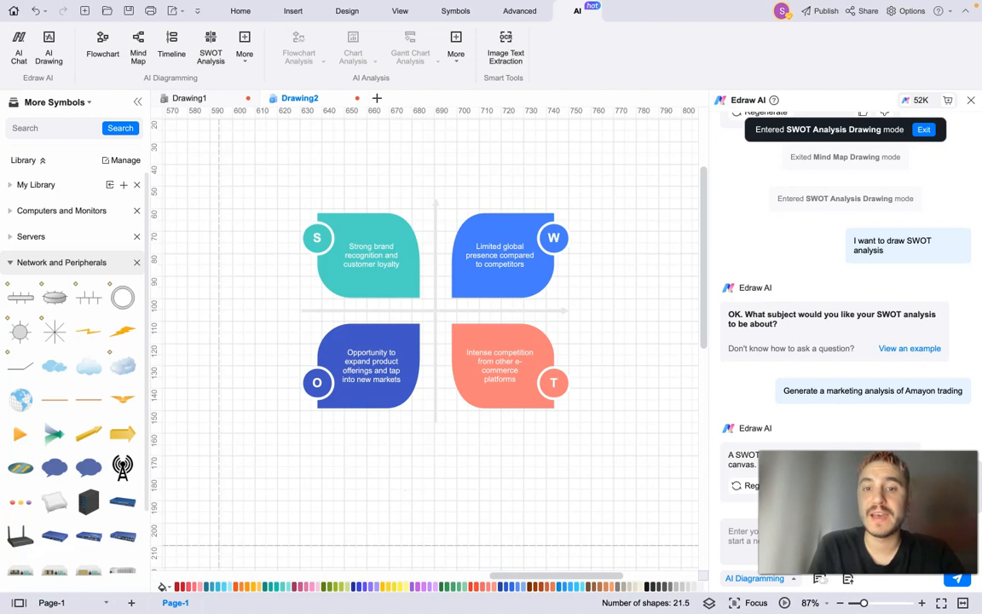
mouse_move(641, 377)
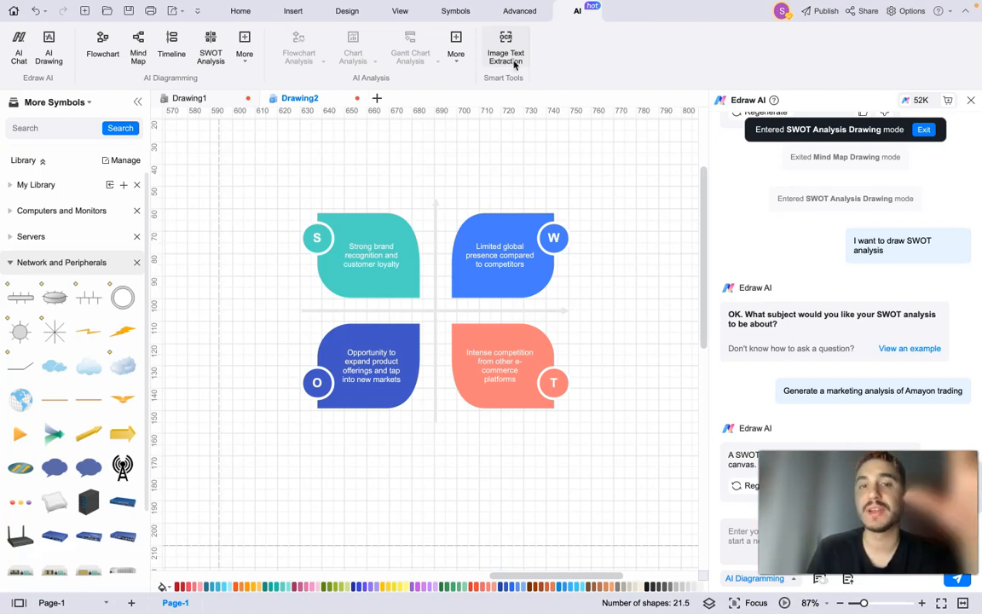
Launch the OCR Image Text Extraction window from the Smart Tools group
click(503, 48)
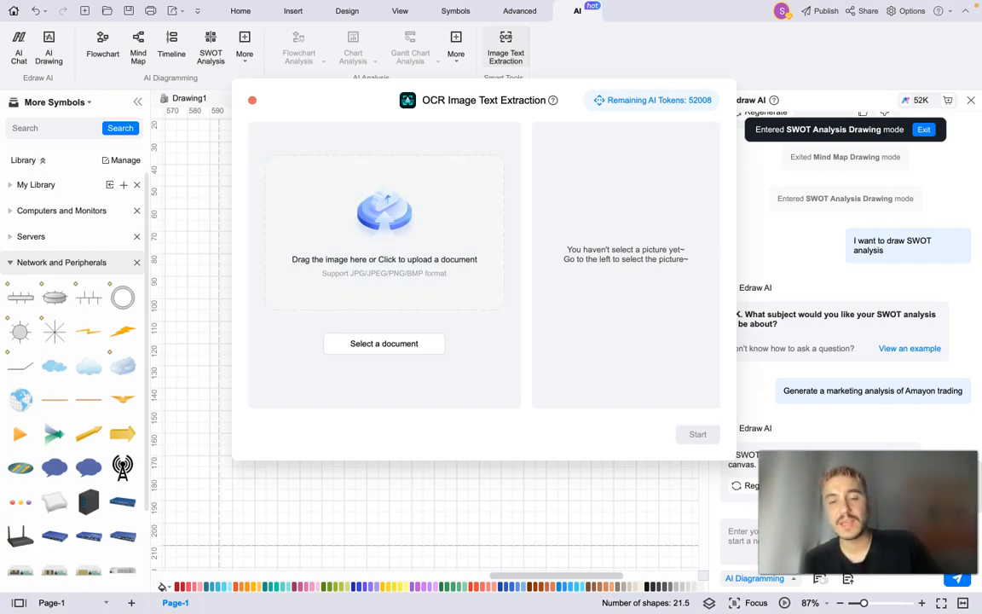
mouse_move(606, 512)
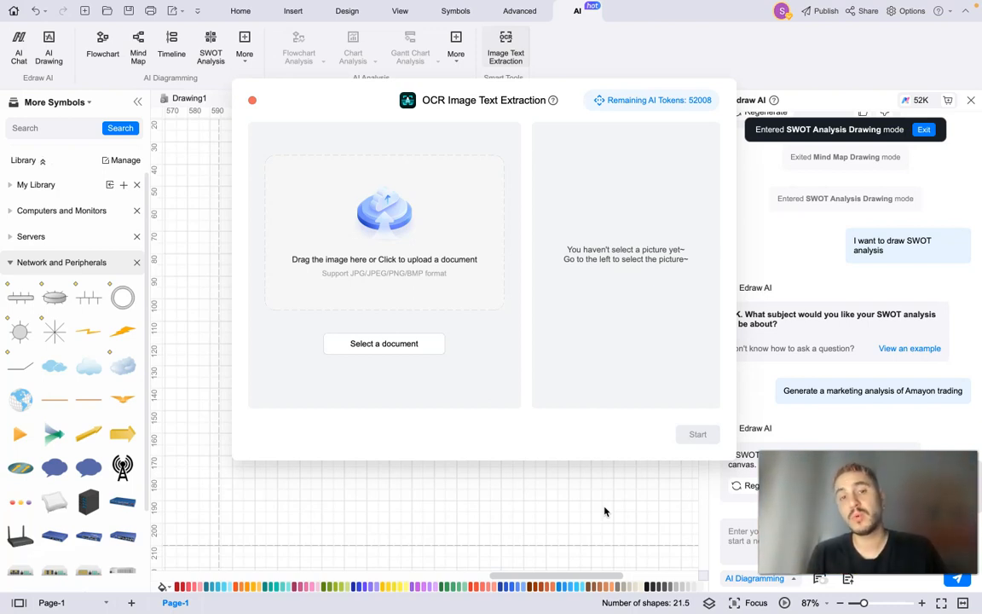
mouse_move(586, 508)
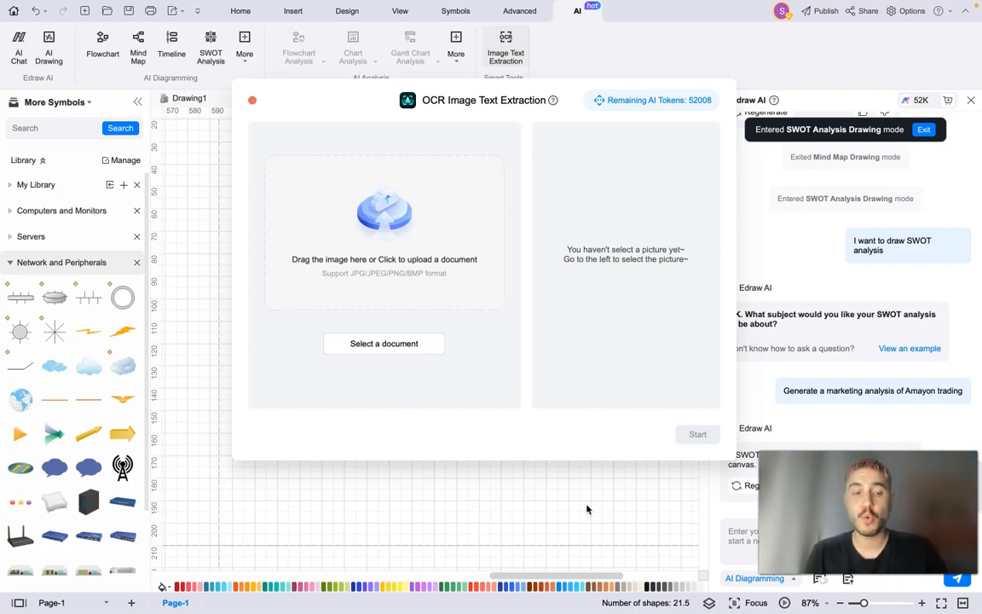